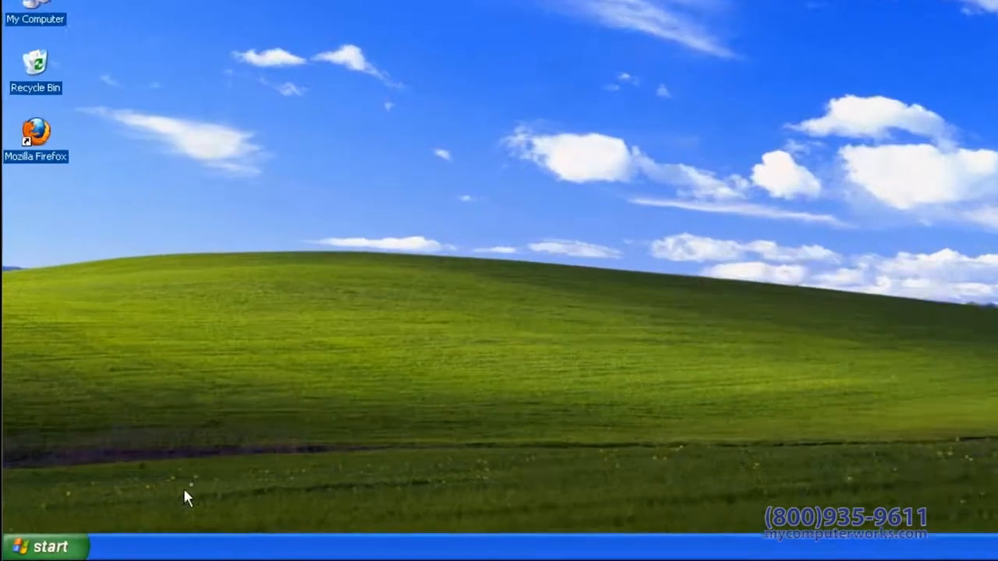
# - Open the Start menu to reach My Computer's shortcut menu
pyautogui.click(44, 546)
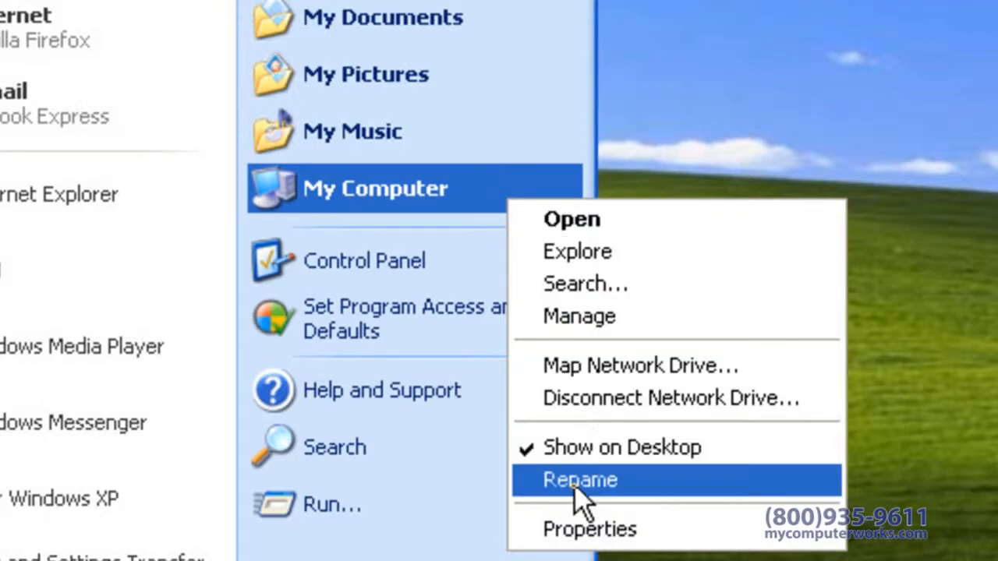
pyautogui.moveTo(589, 529)
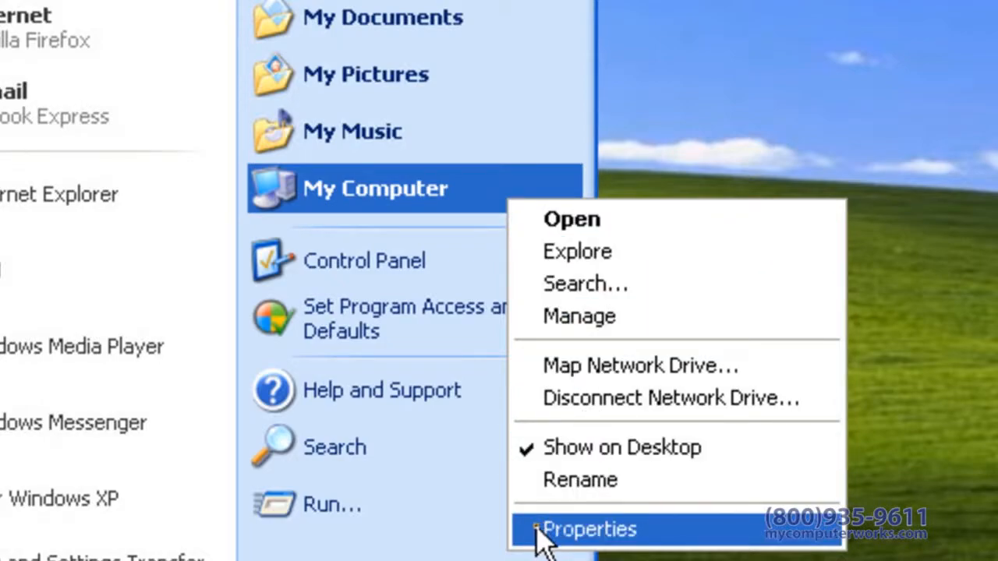
# - Open System Properties from My Computer, showing Windows XP Home Edition, Version 2002, Service Pack 3
pyautogui.click(590, 530)
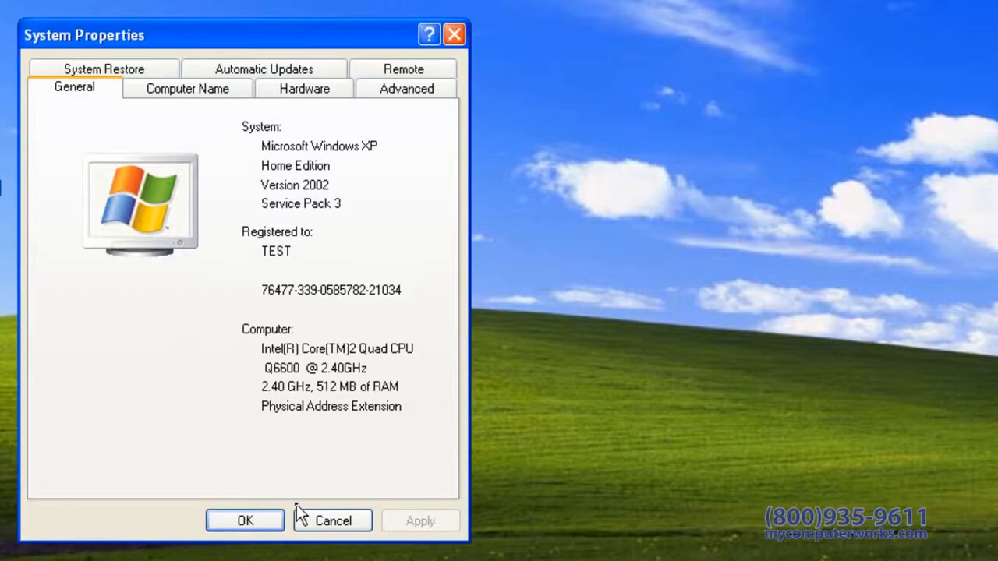
pyautogui.moveTo(303, 515)
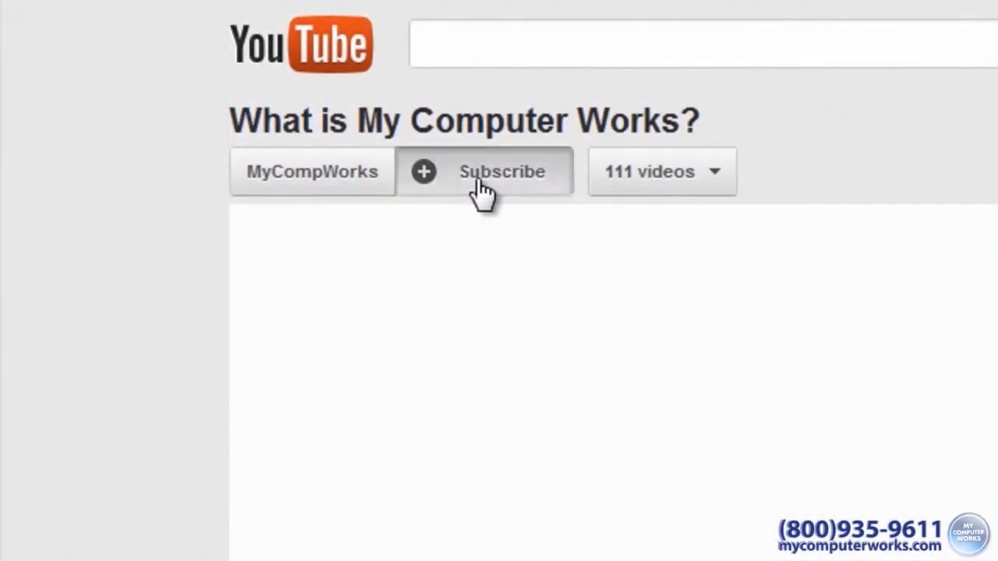
# - Show the My Computer Works YouTube page with its description and social links
pyautogui.click(483, 172)
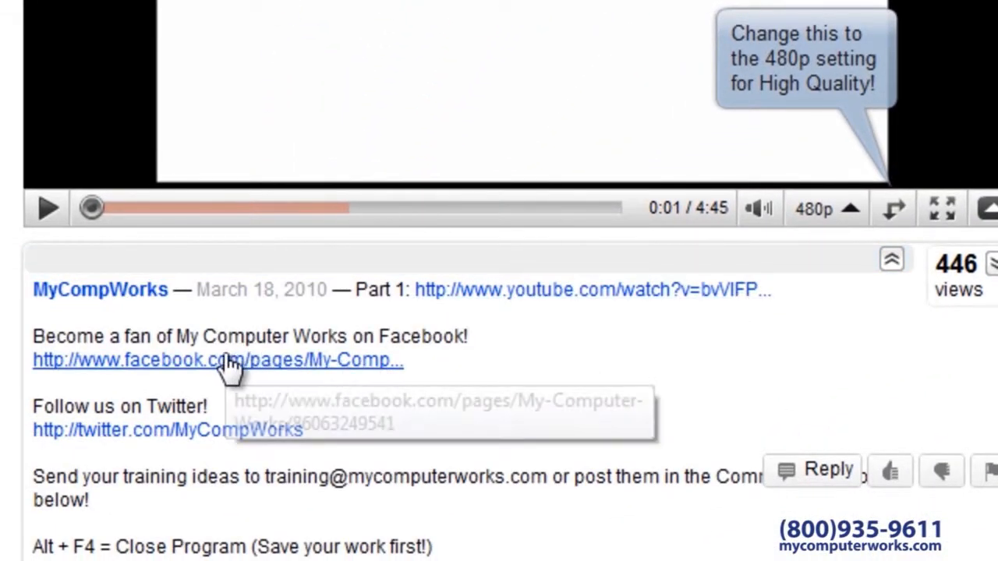
pyautogui.moveTo(140, 440)
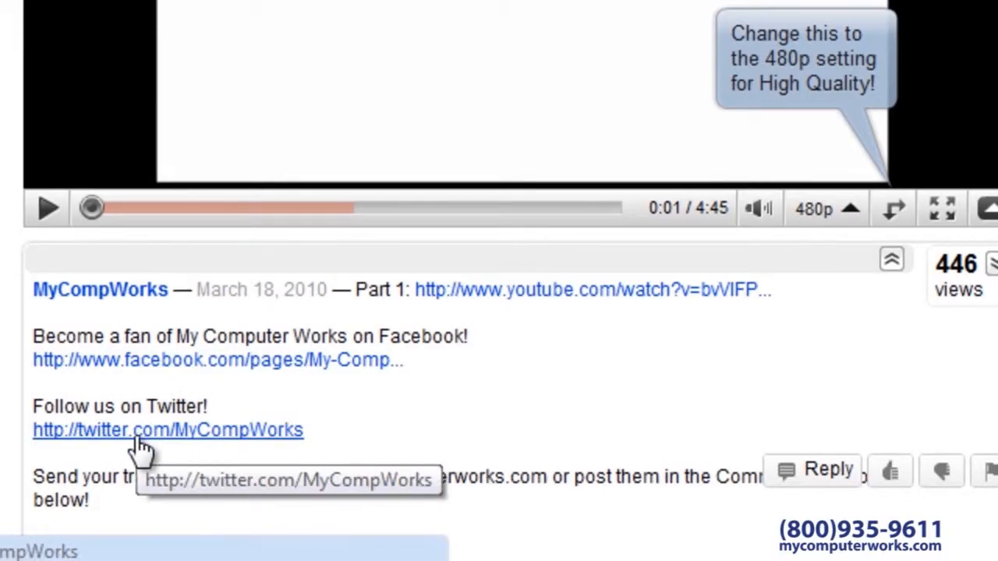